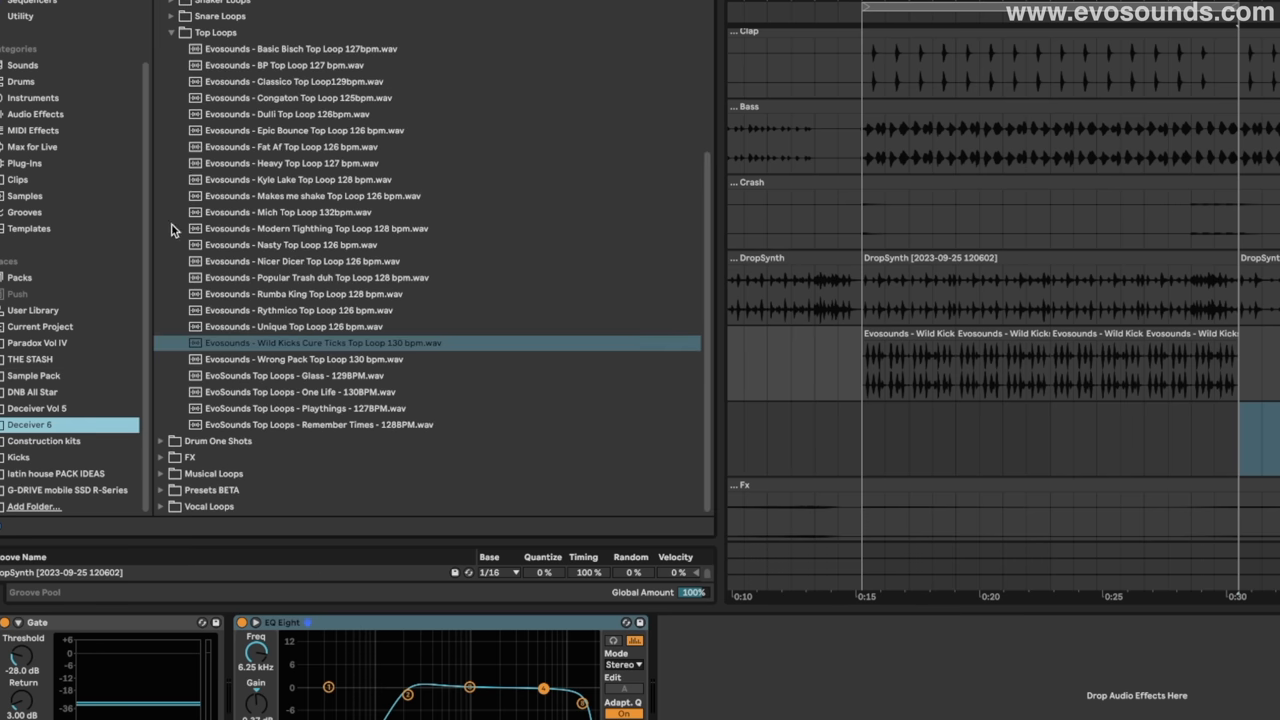
Step: Drag 'Heavy Shaker Loop 127 bpm' from Shaker Loops onto the empty track at 0:15
click(172, 32)
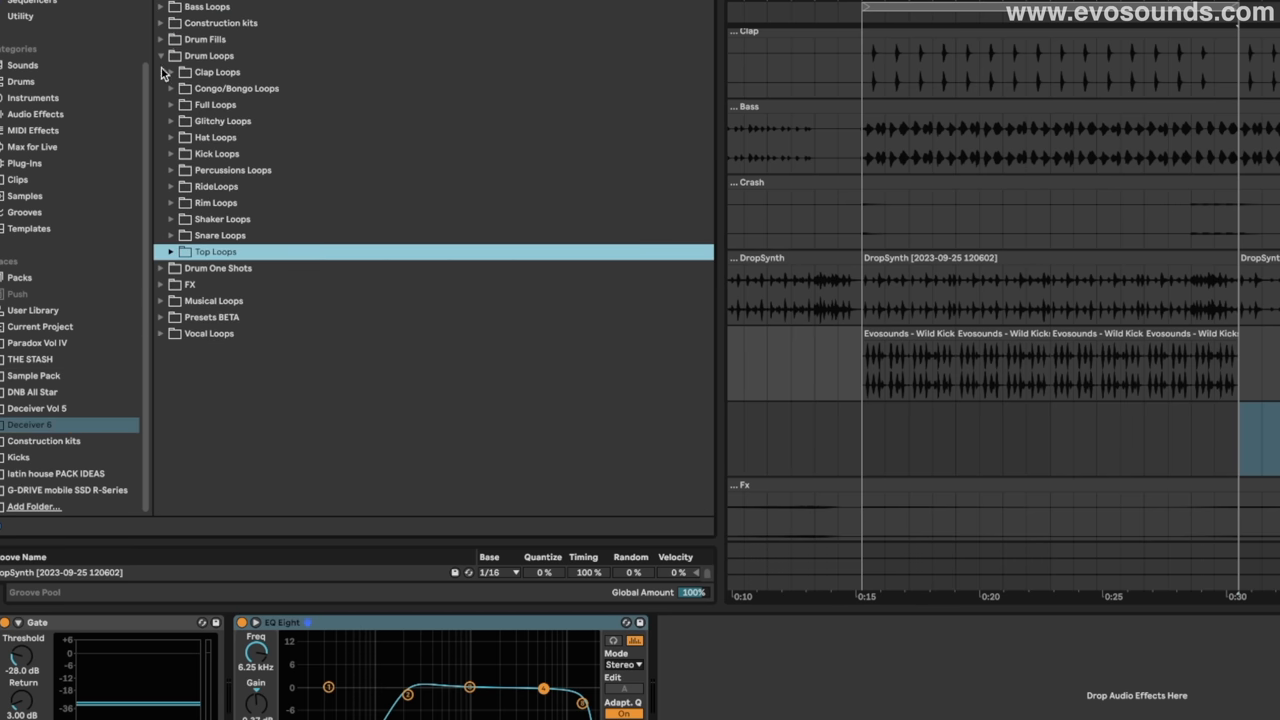
click(170, 218)
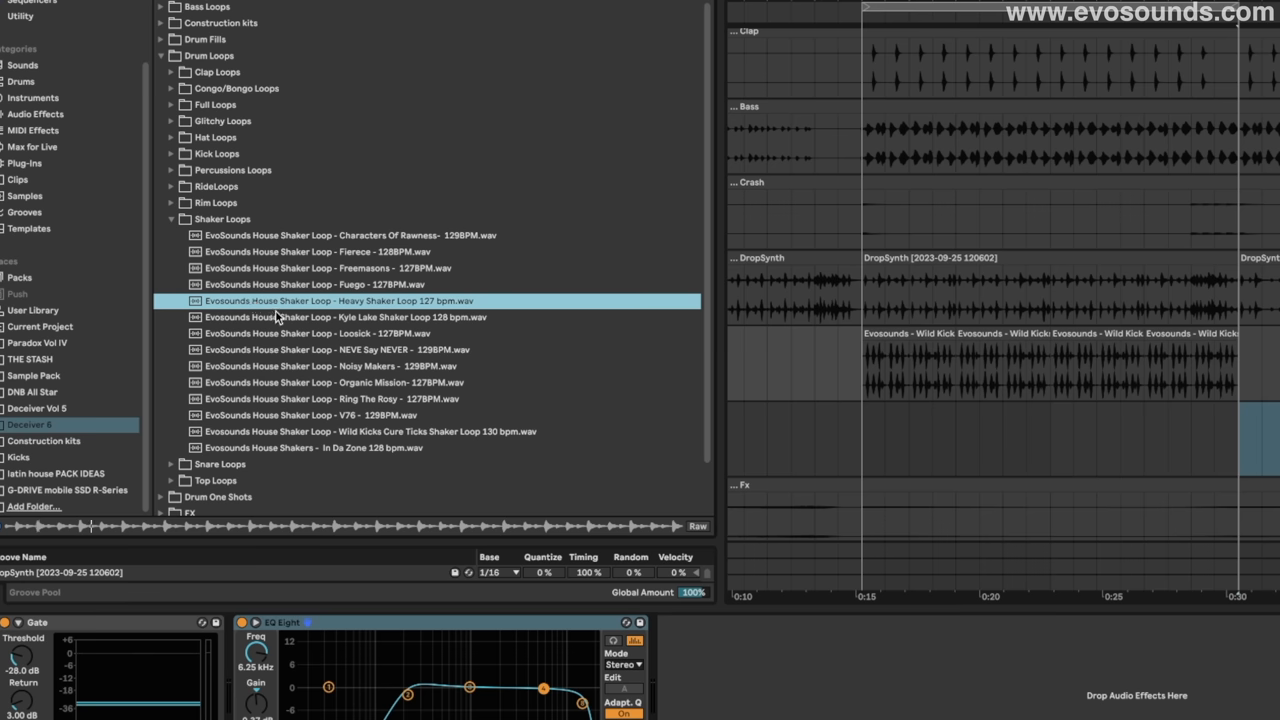
drag(310, 300, 980, 440)
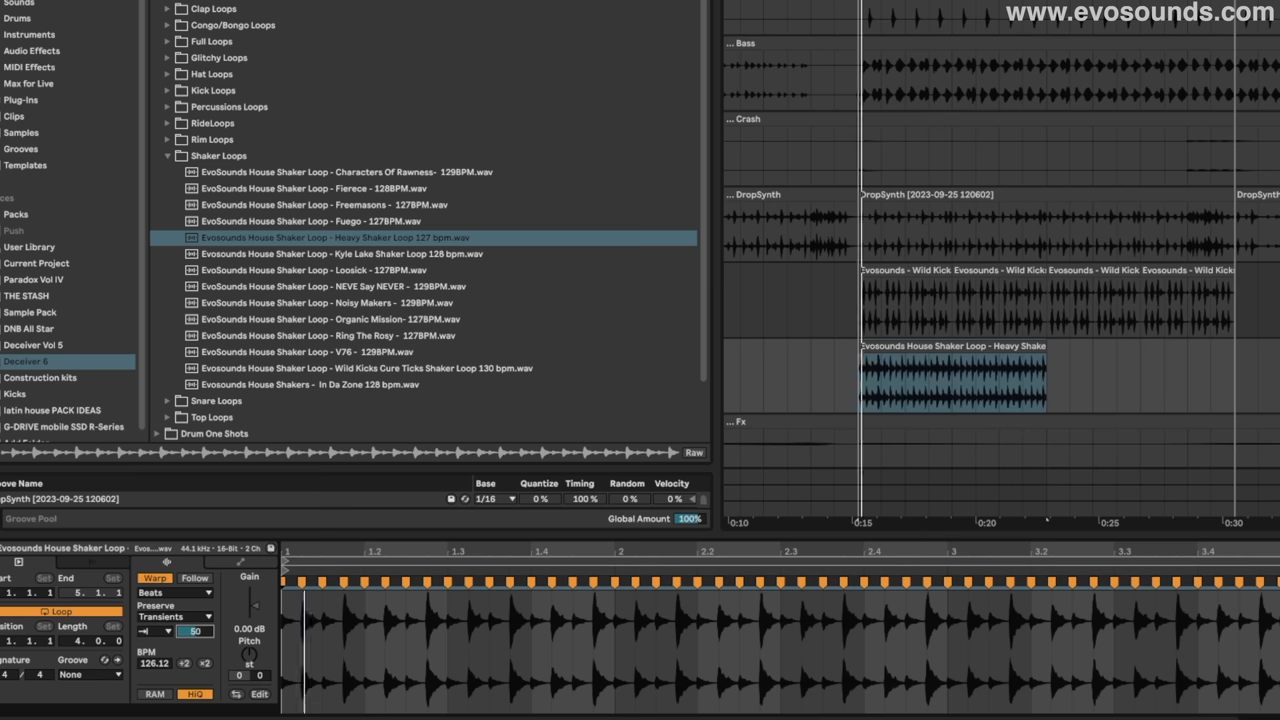
Step: Enter a value in the shaker clip's warp settings in Clip View
text(26)
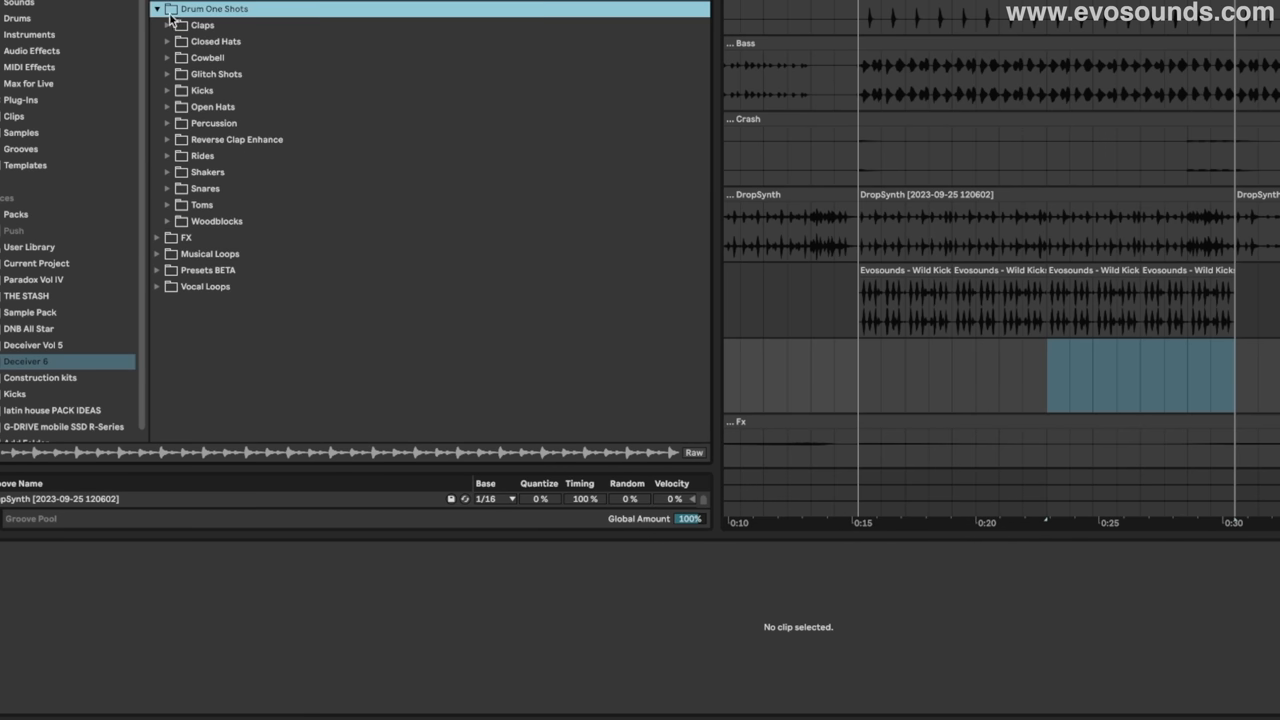
Step: Collapse Drum One Shots and scroll down the browser toward Top Loops
click(168, 188)
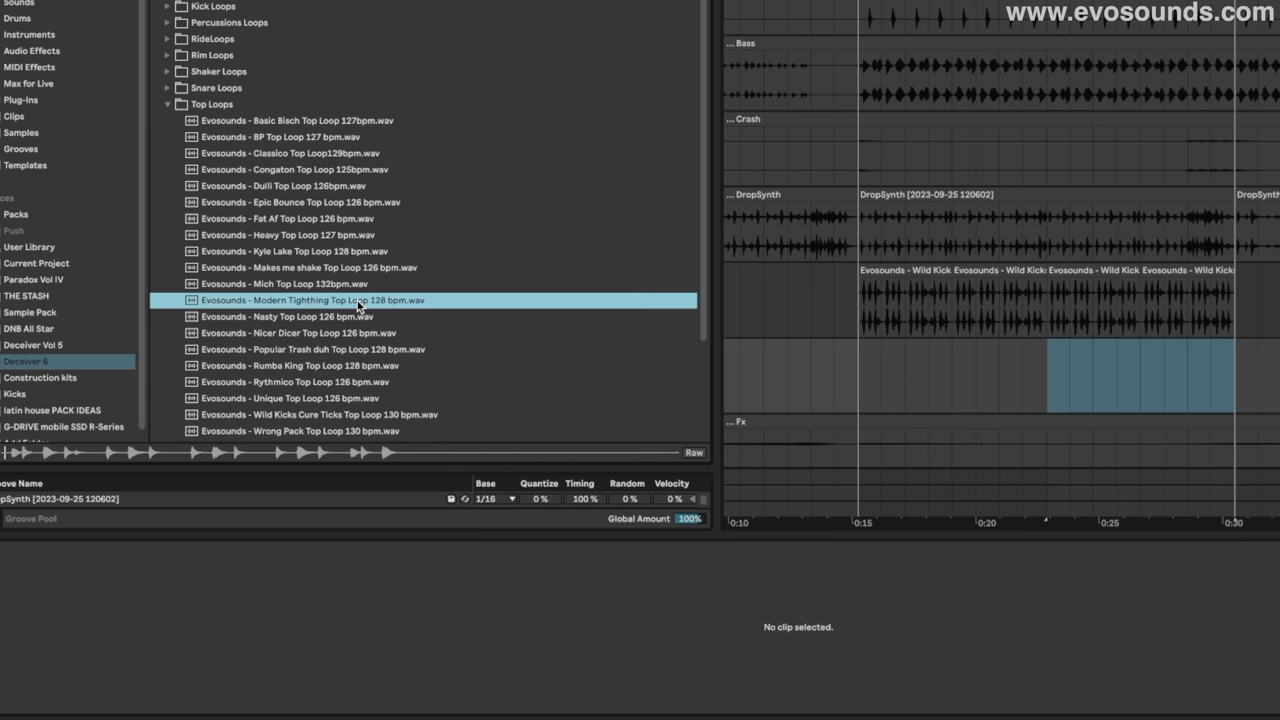
scroll(down, 3)
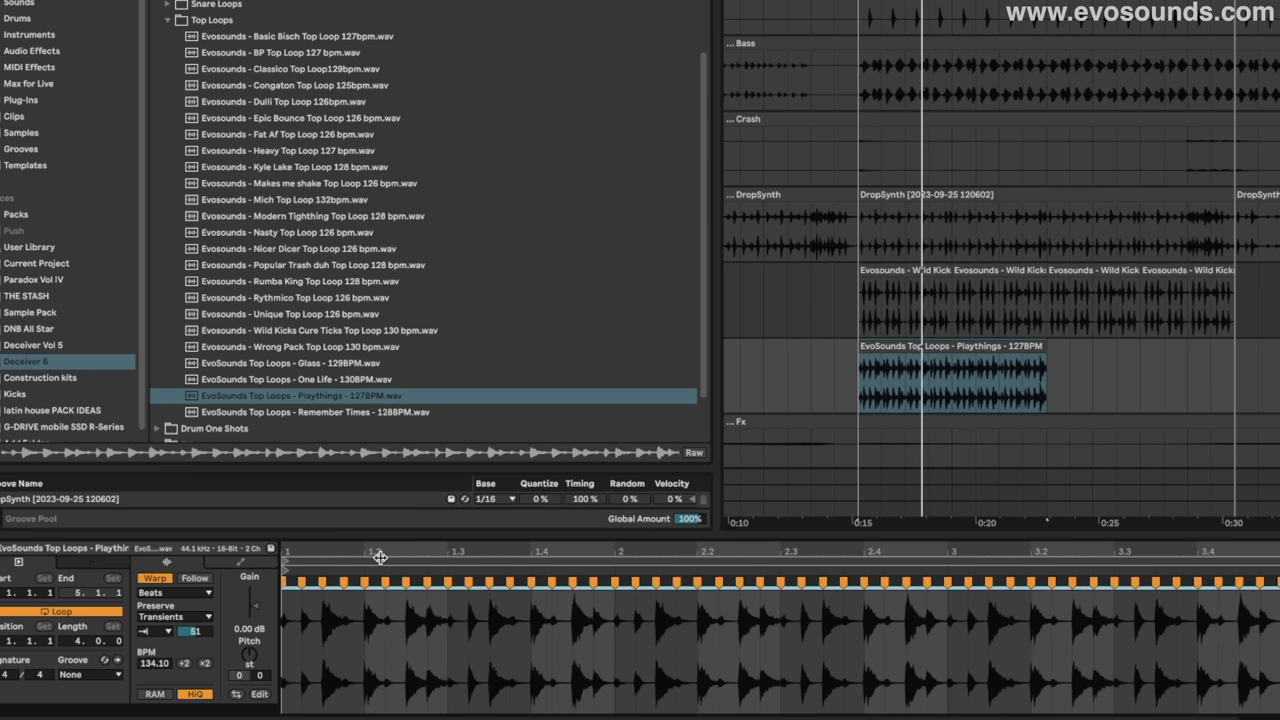
Step: Show the Playthings clip's envelopes, choose the Gain envelope, and scroll across the clip
click(167, 578)
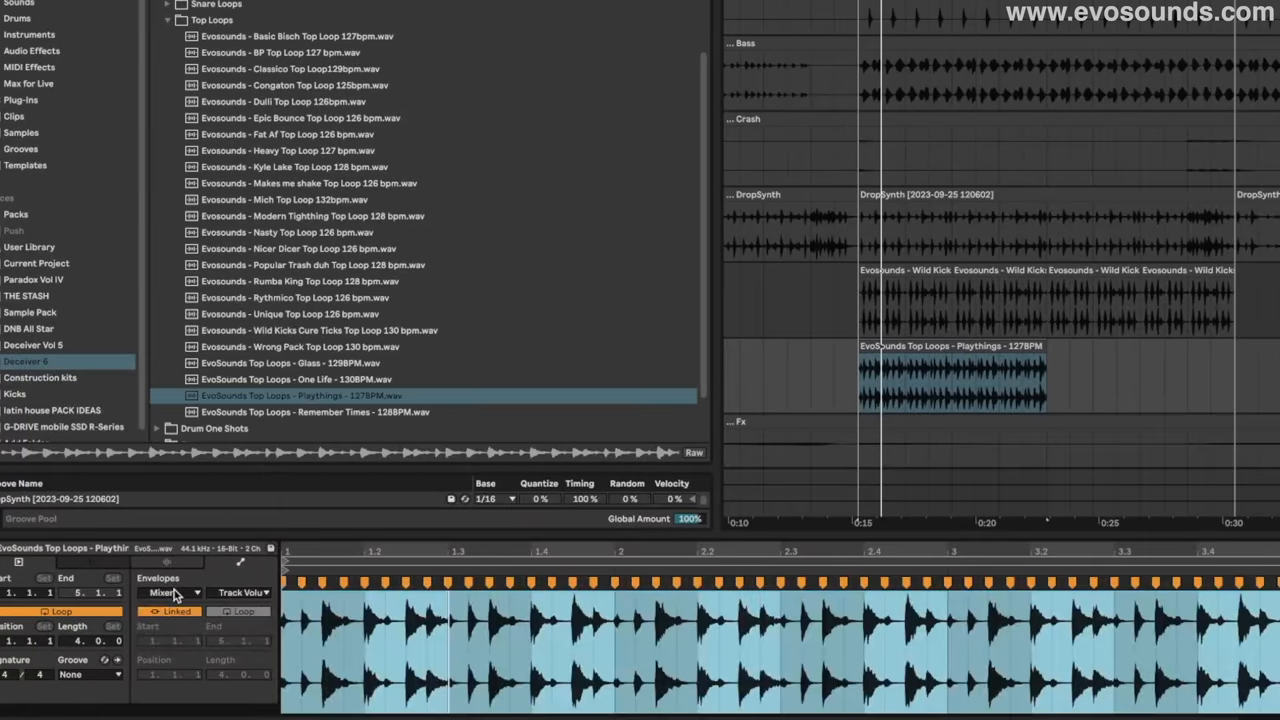
click(170, 592)
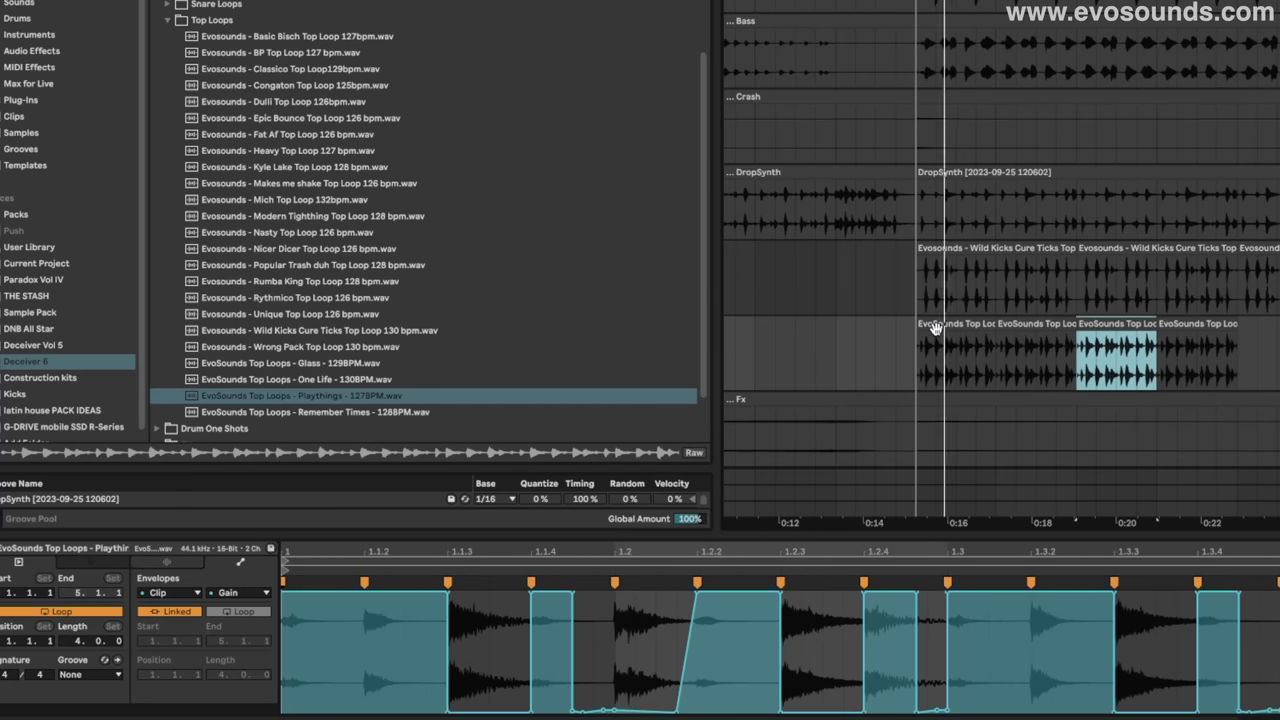
scroll(right, 3)
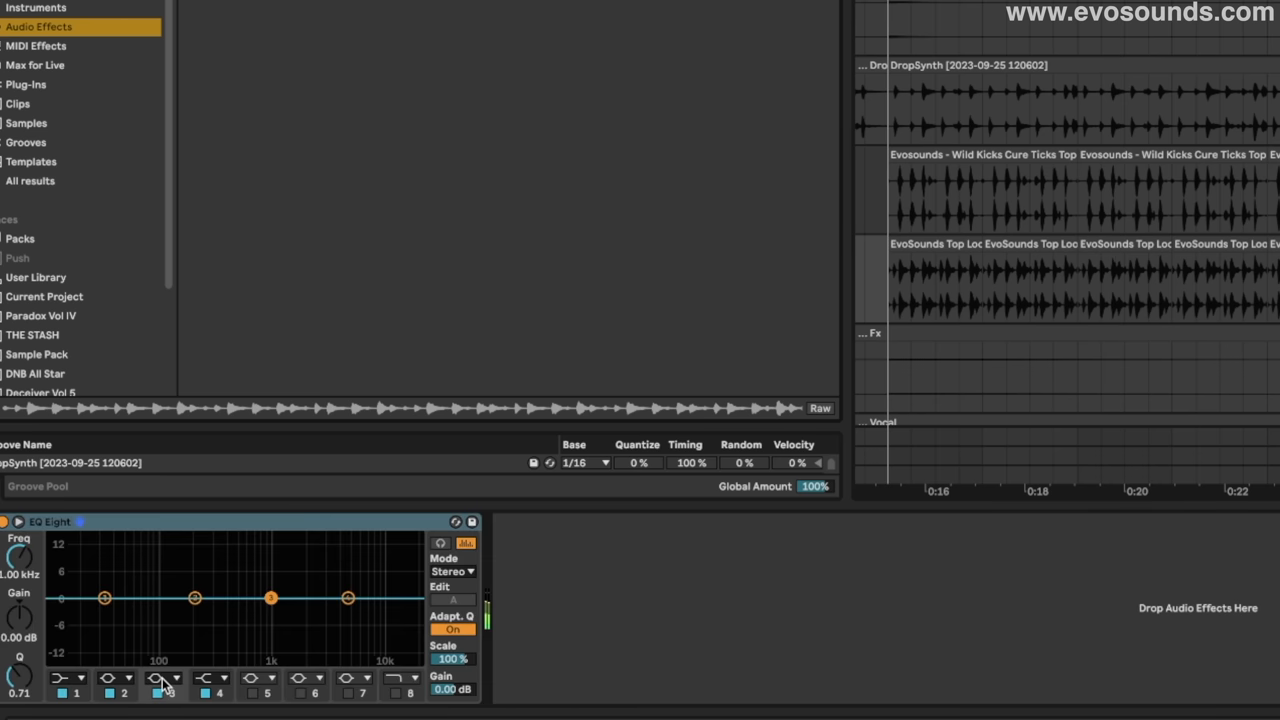
Step: In EQ Eight, make band 3 a low cut and boost band 4 near 6 kHz
click(163, 692)
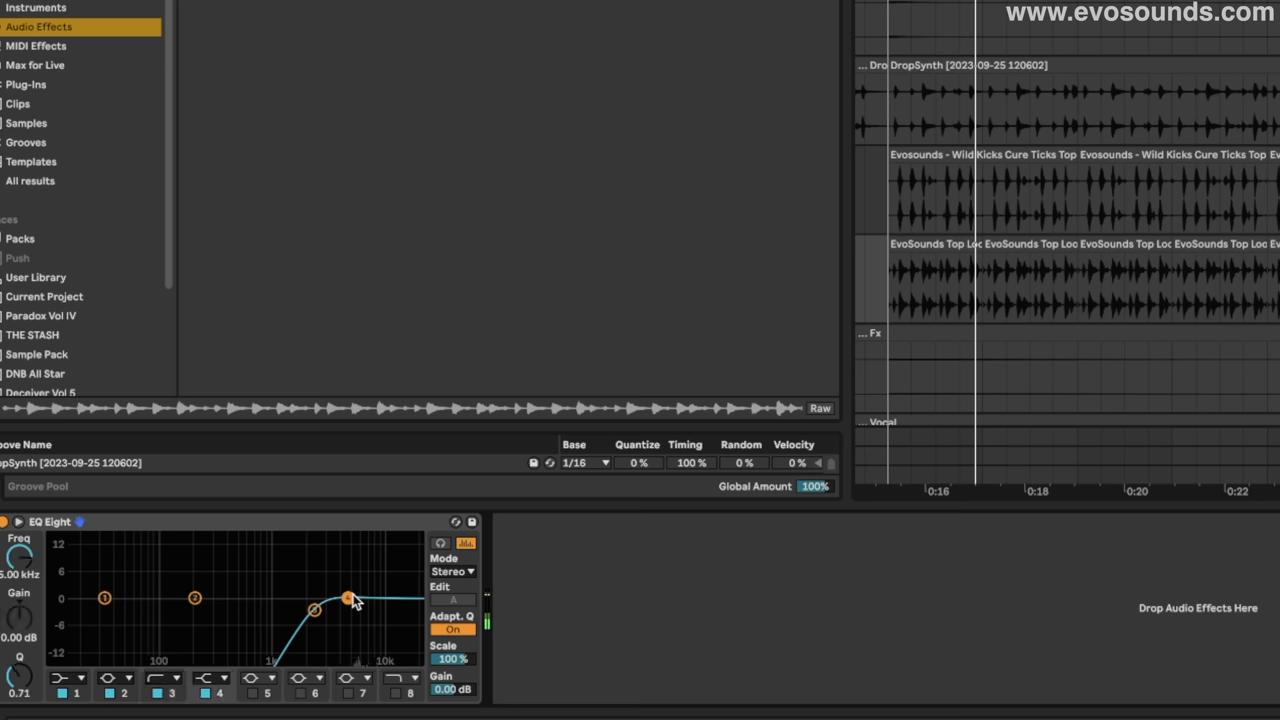
drag(352, 597, 363, 578)
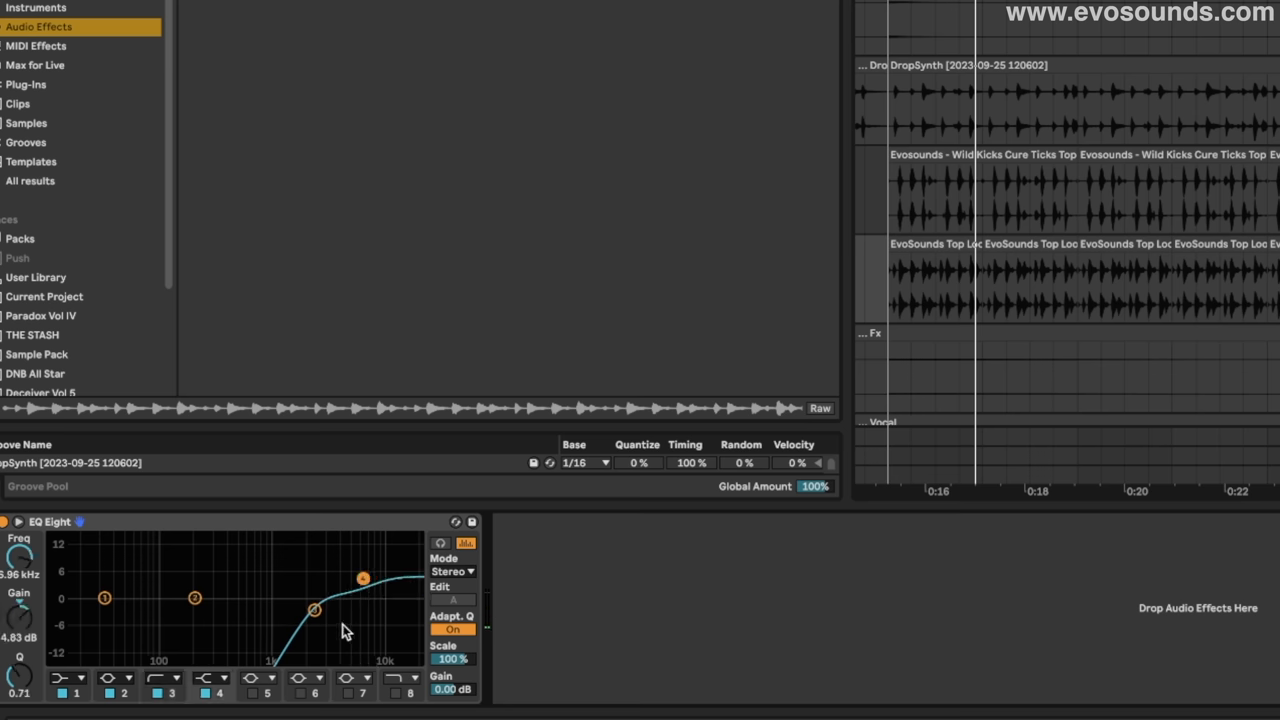
drag(313, 610, 335, 607)
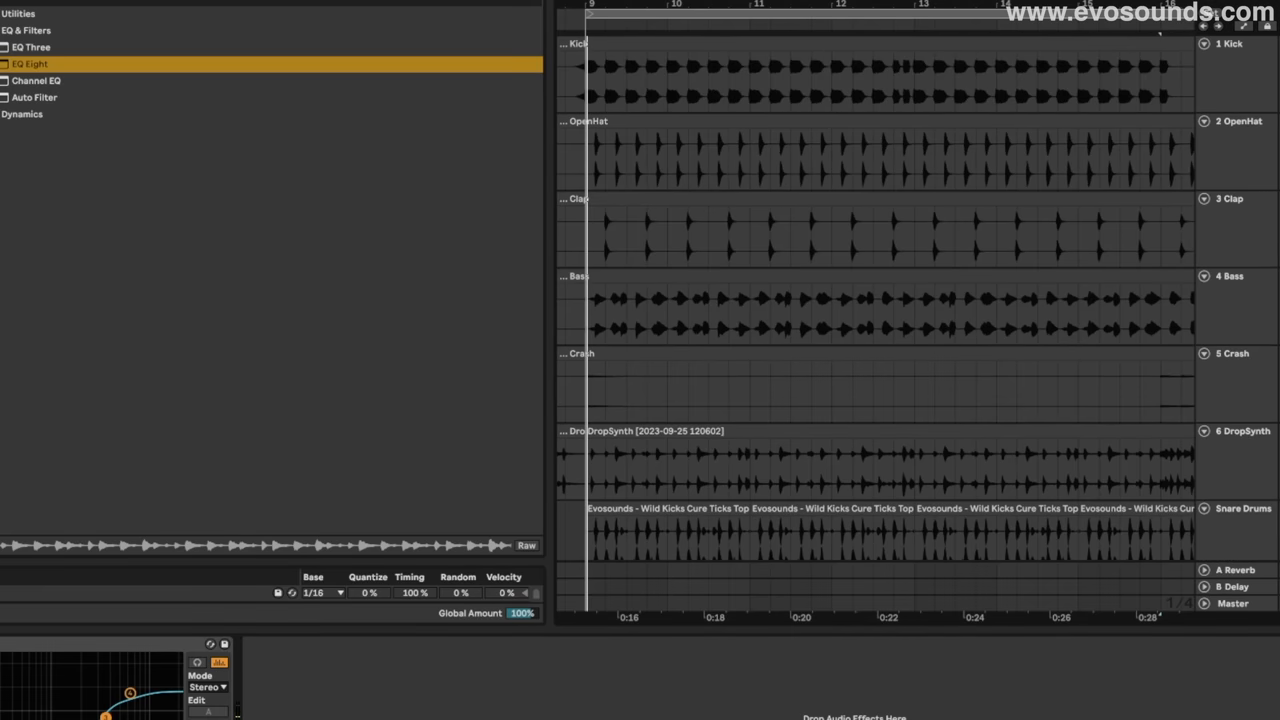
scroll(down, 3)
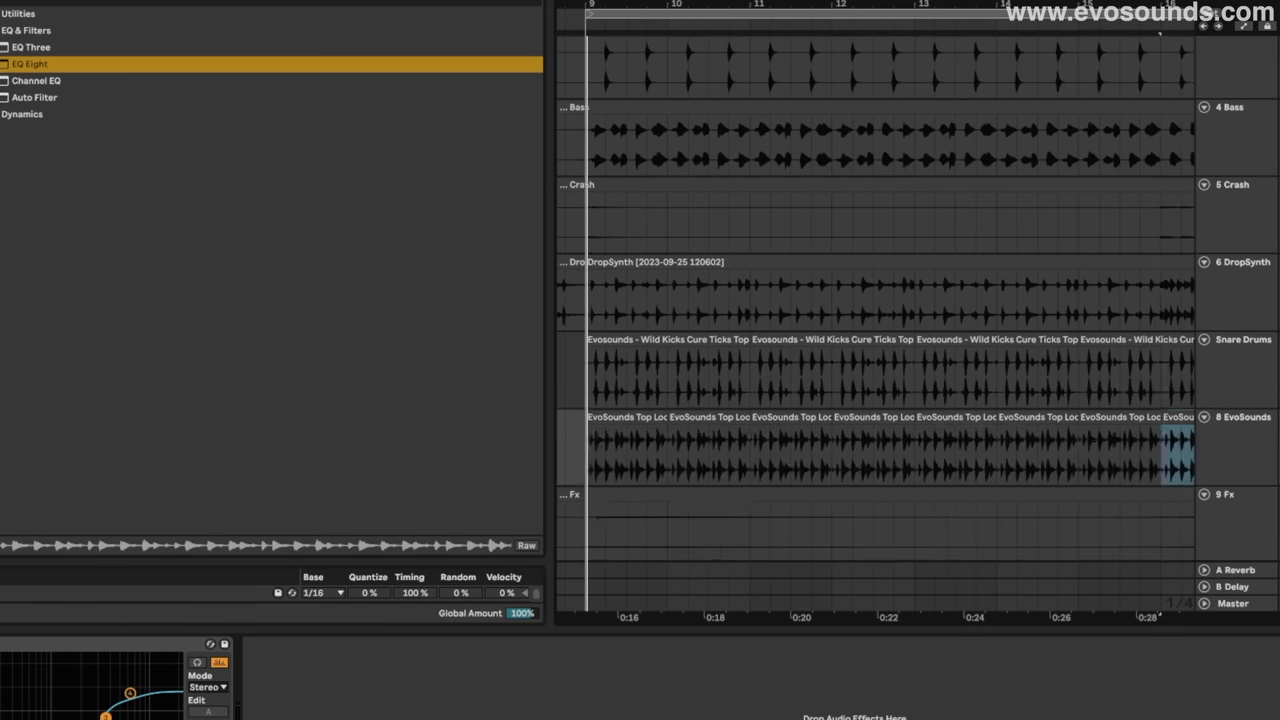